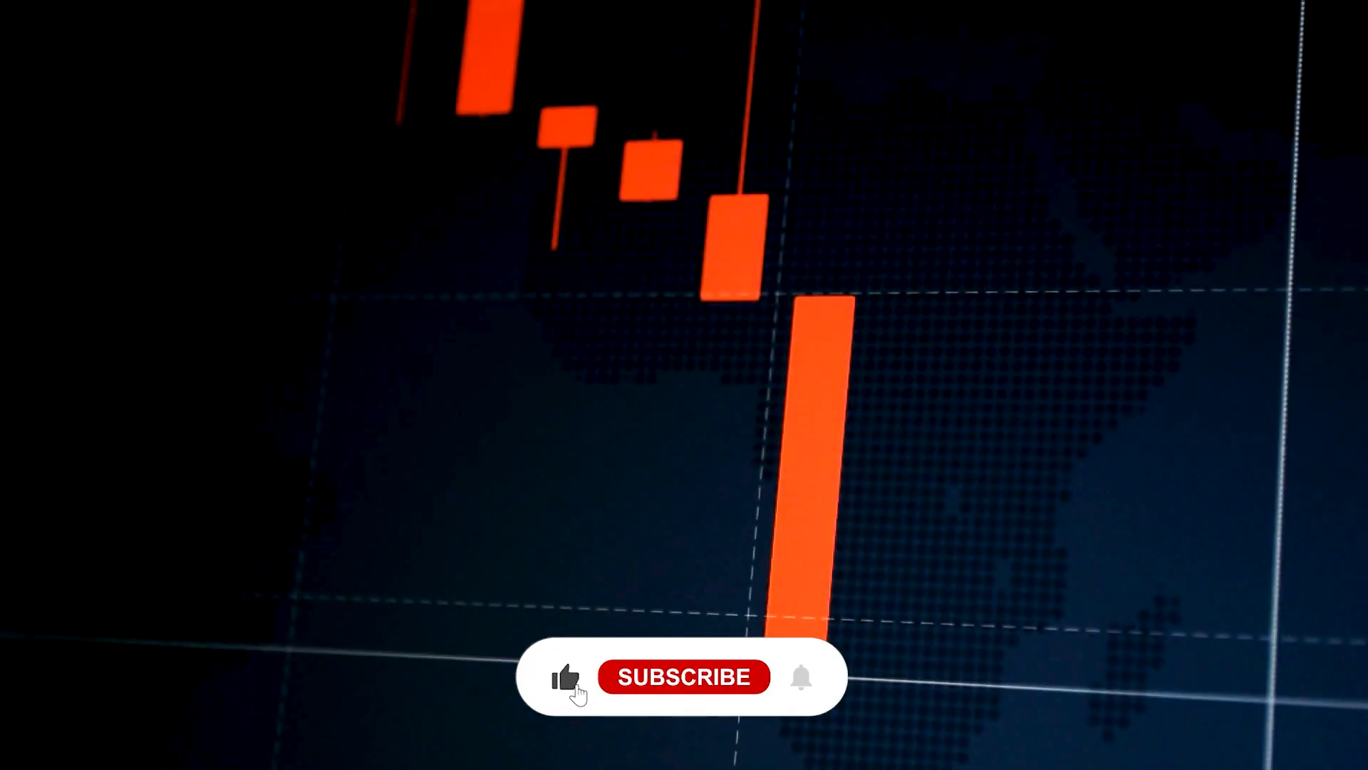
left_click(683, 676)
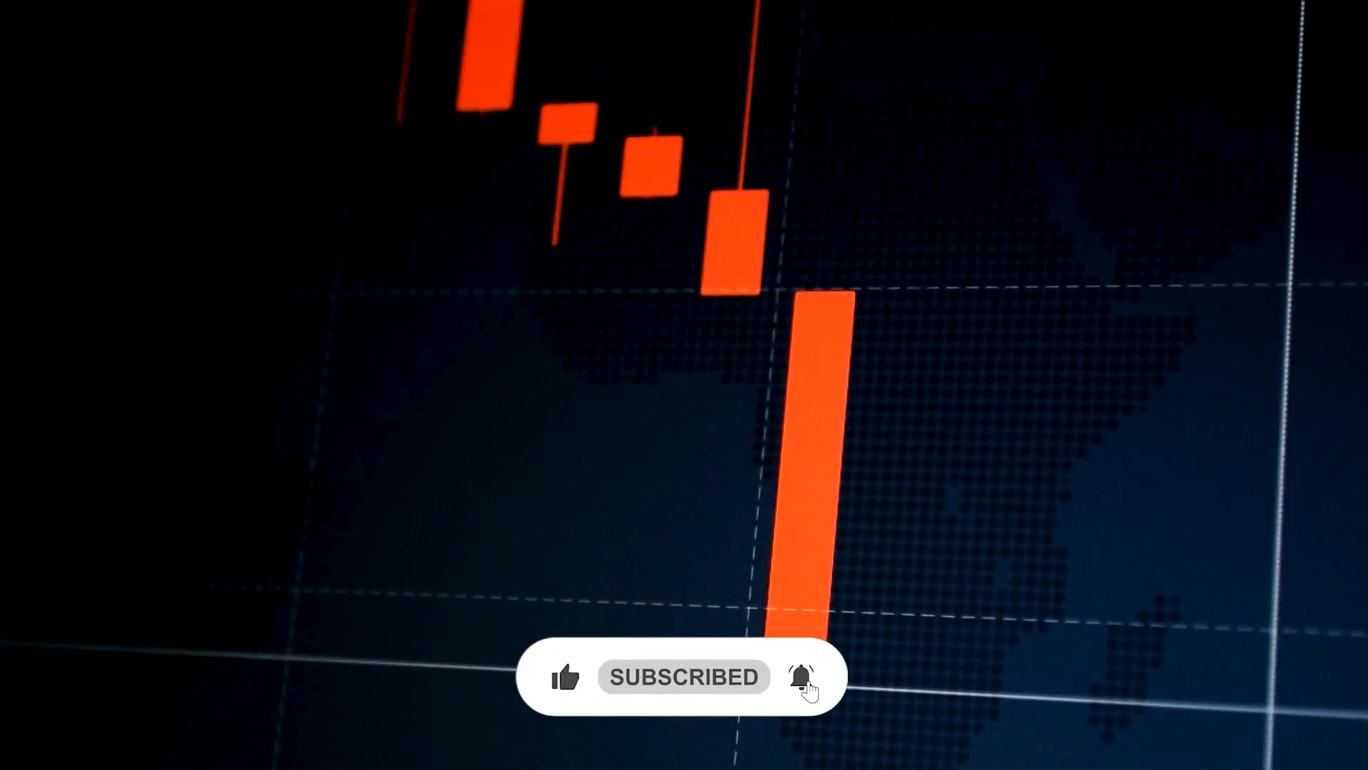